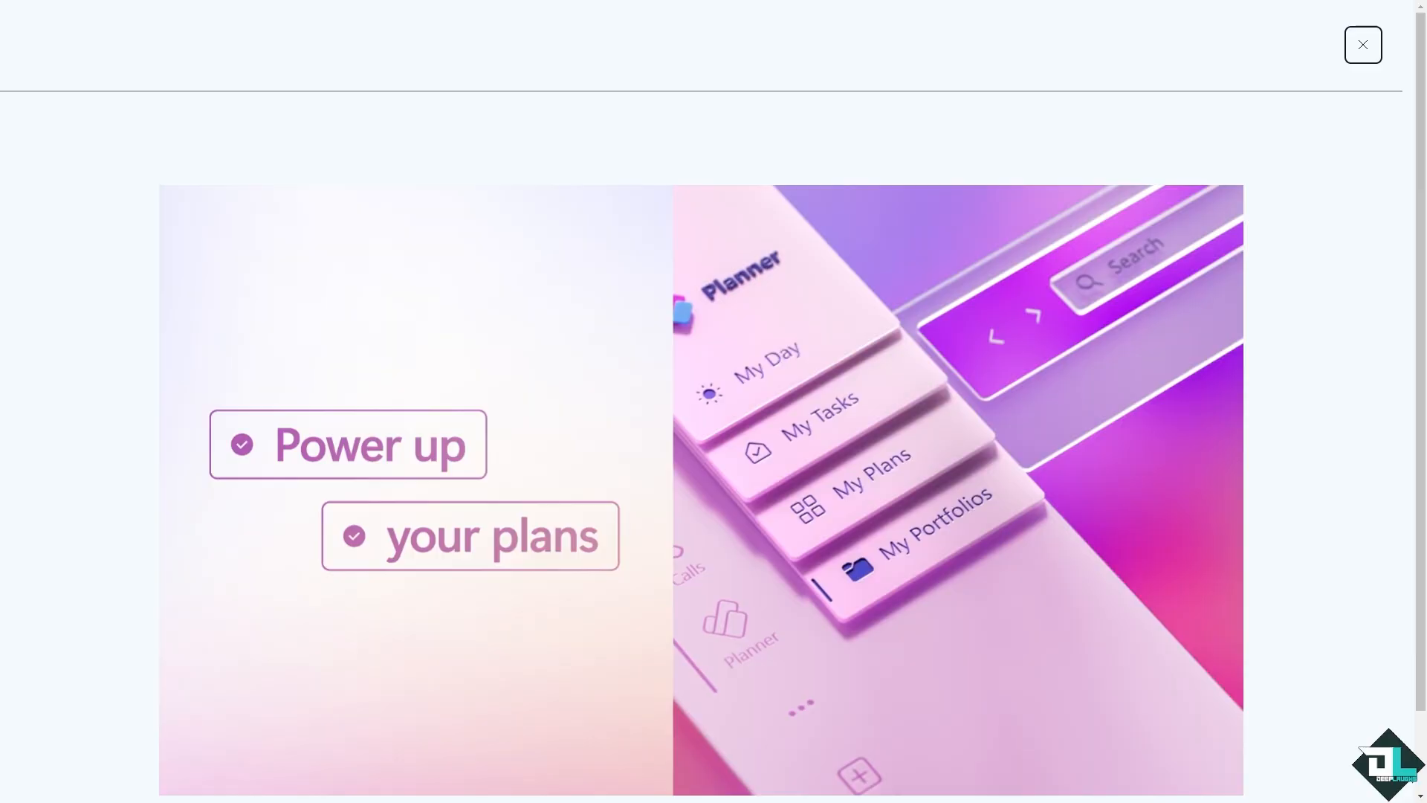
Dismiss the introductory promo video on the Microsoft Planner page.
{"action": "left_click", "coordinate": [1362, 44]}
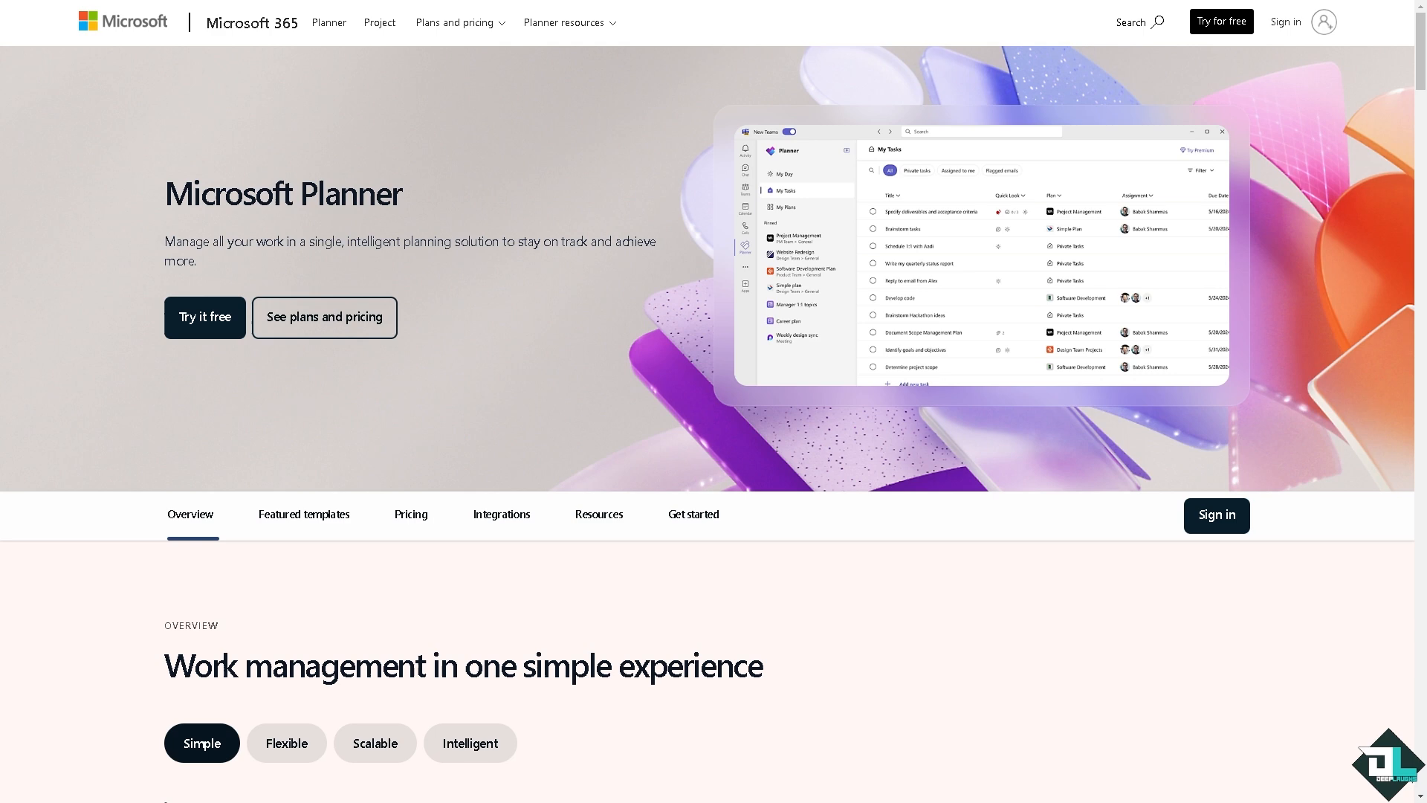
{"action": "mouse_move", "coordinate": [701, 377]}
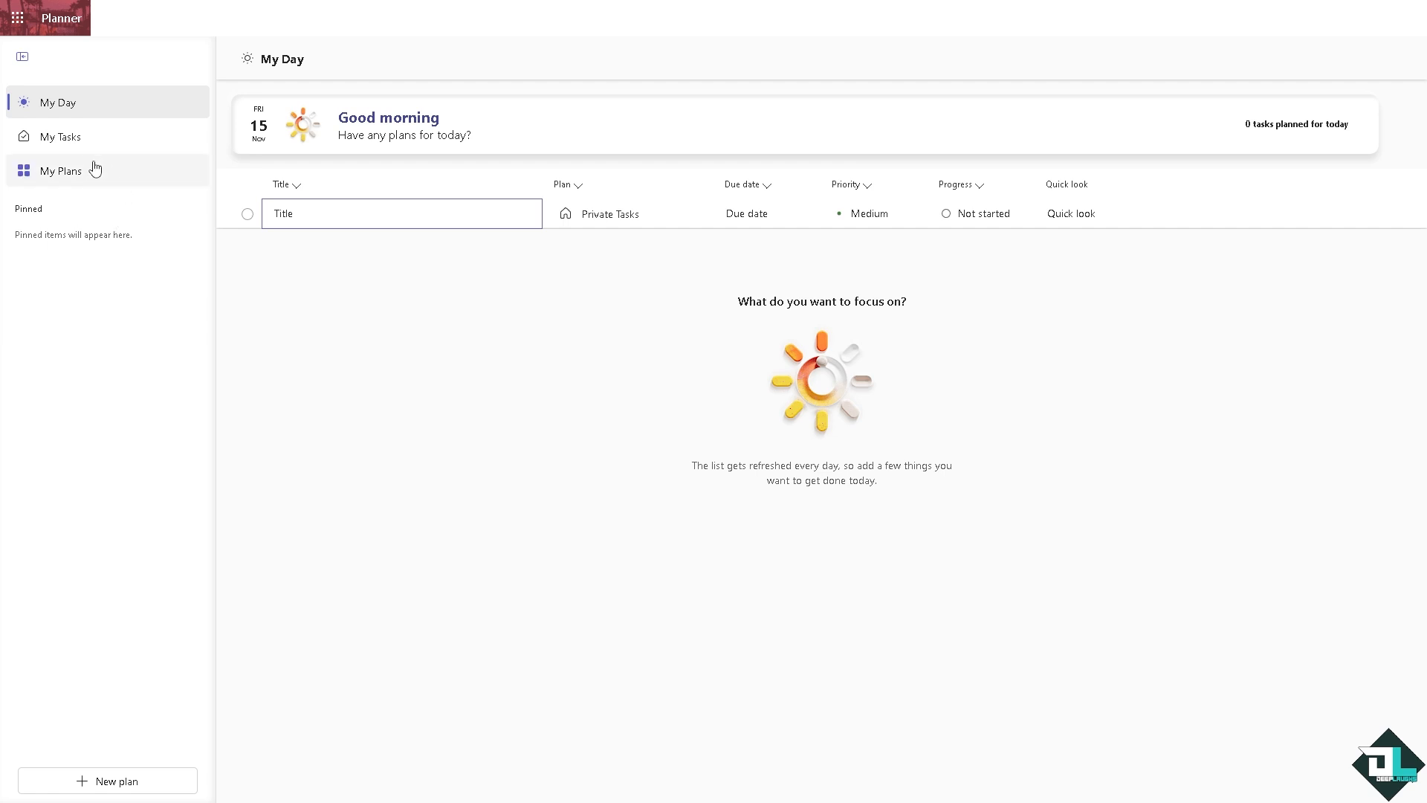
From My Plans, open the 'How to Get Microsoft Planner Plan ID' plan so its ID shows in the URL.
{"action": "left_click", "coordinate": [60, 170]}
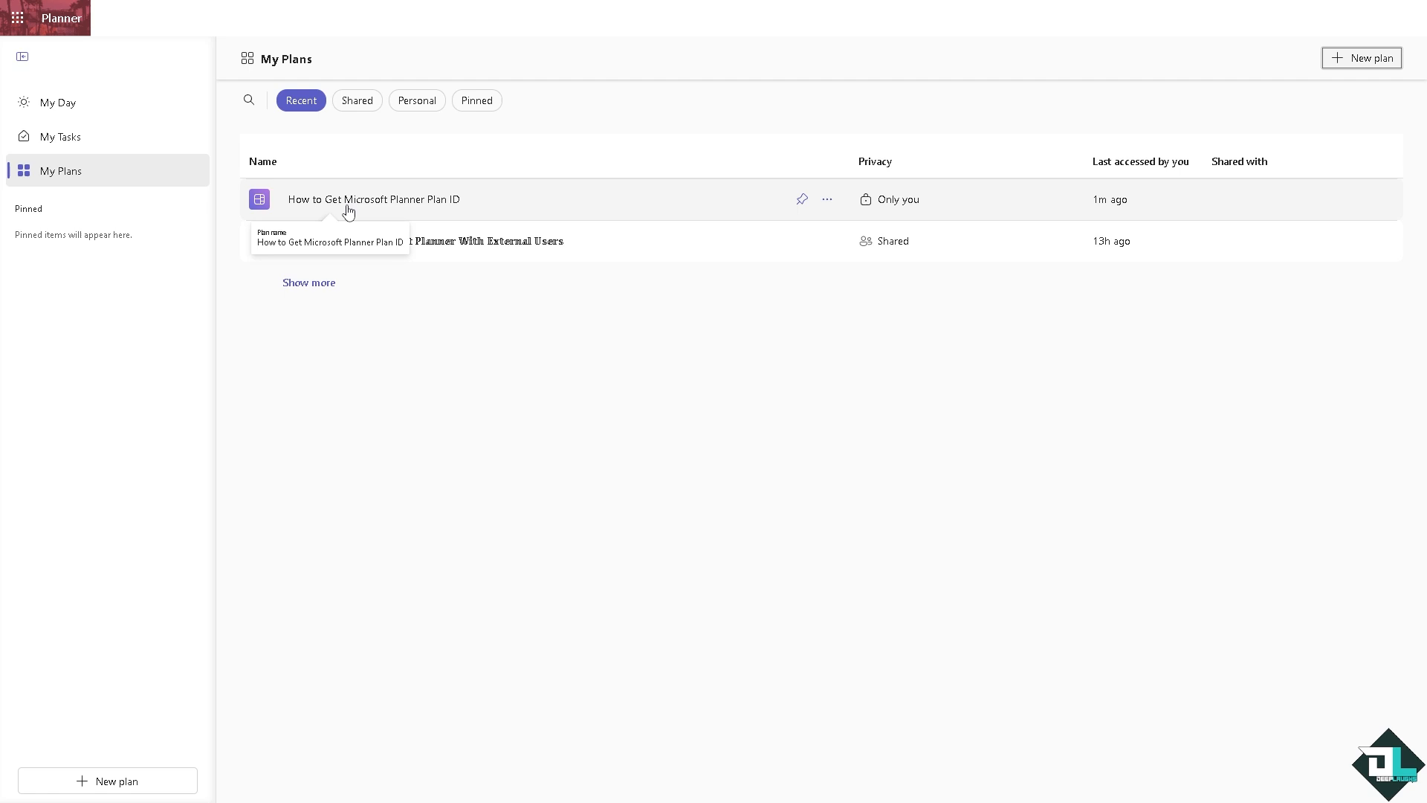
{"action": "left_click", "coordinate": [373, 199]}
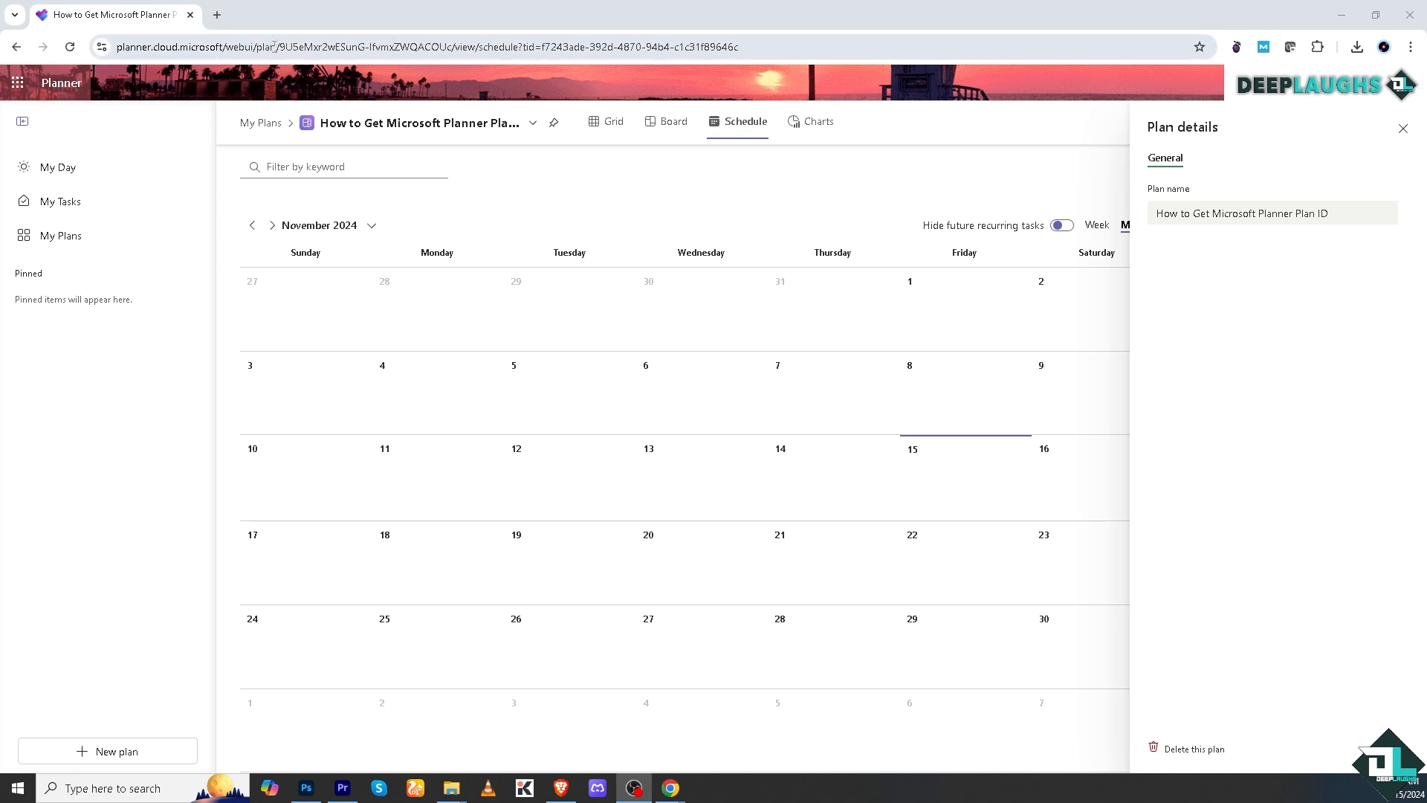
{"action": "left_click", "coordinate": [315, 46]}
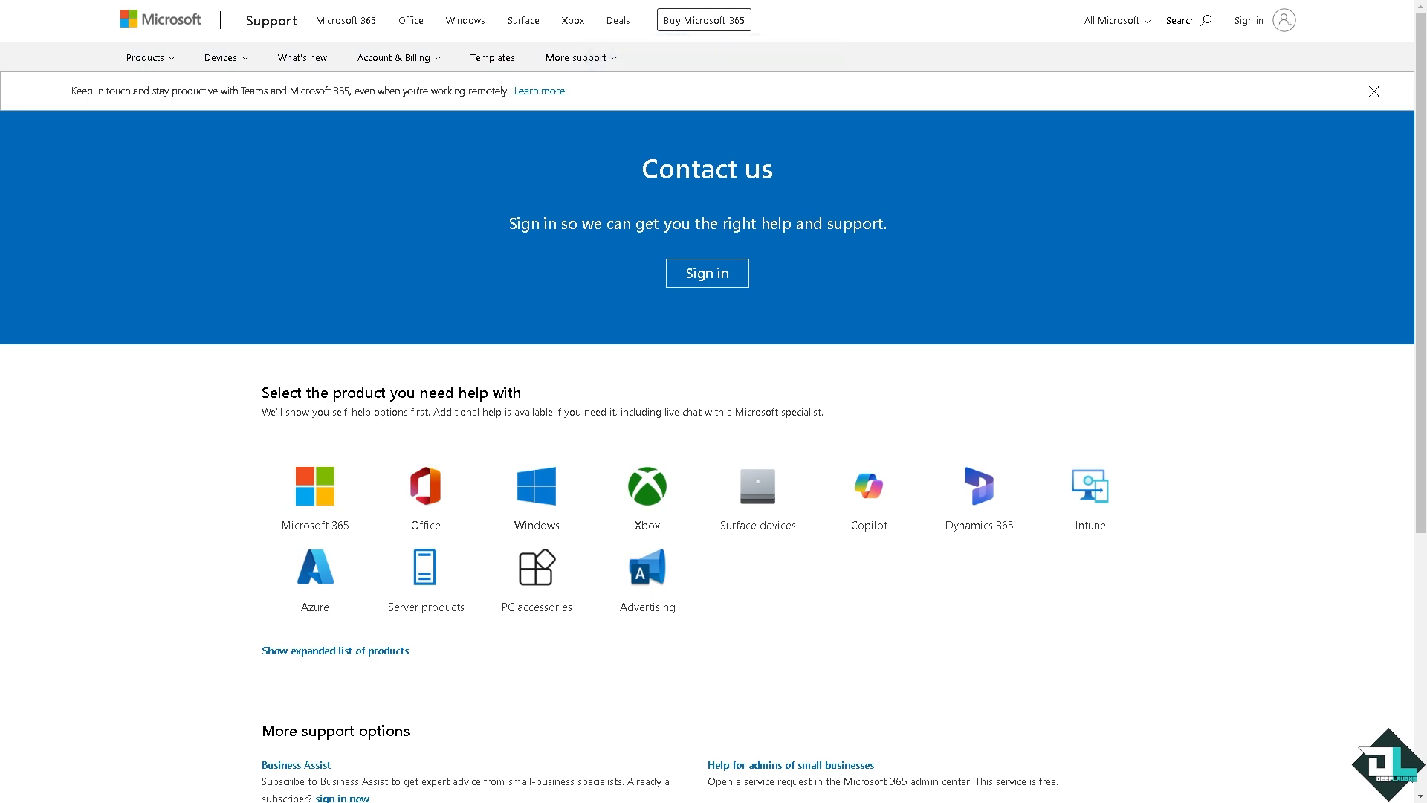
{"action": "mouse_move", "coordinate": [110, 402]}
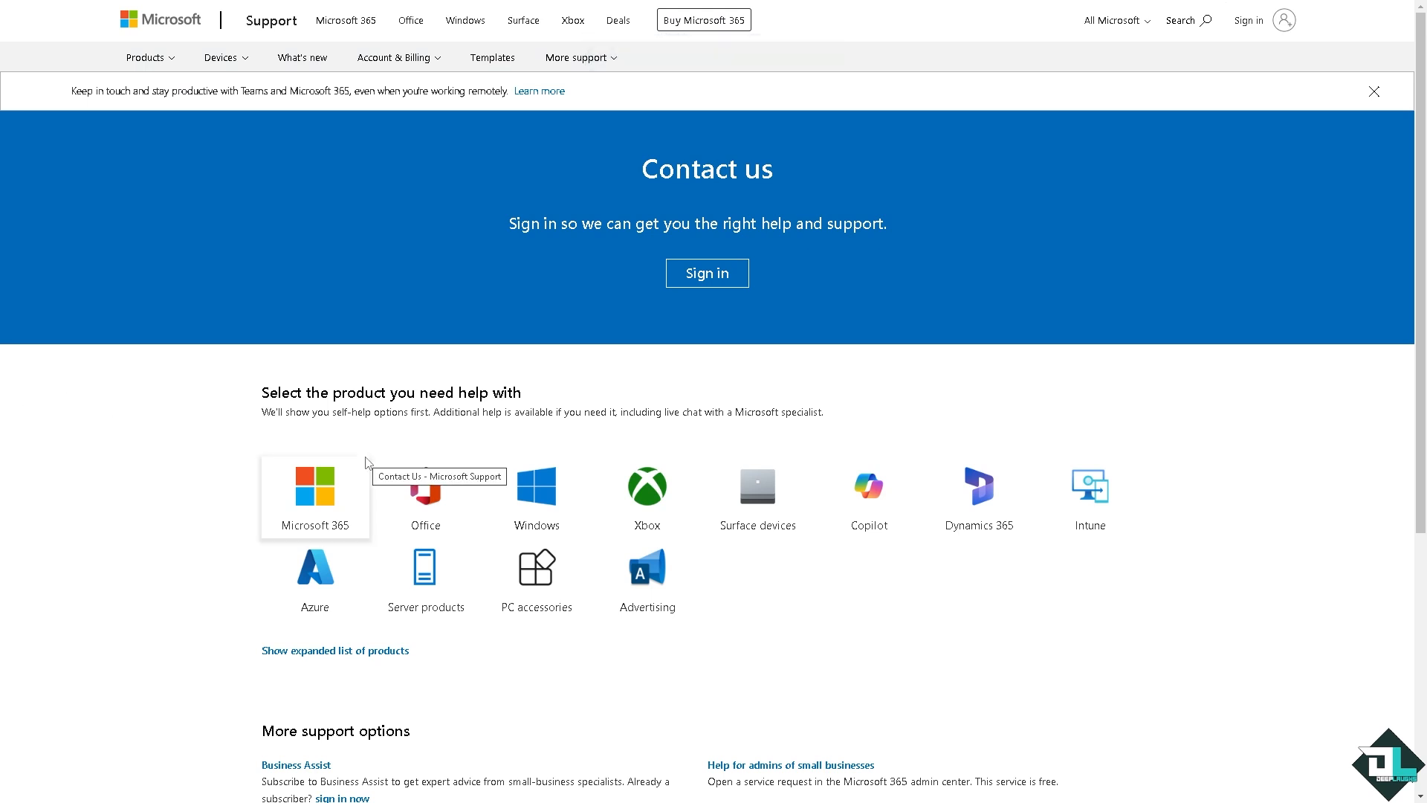
{"action": "mouse_move", "coordinate": [342, 503]}
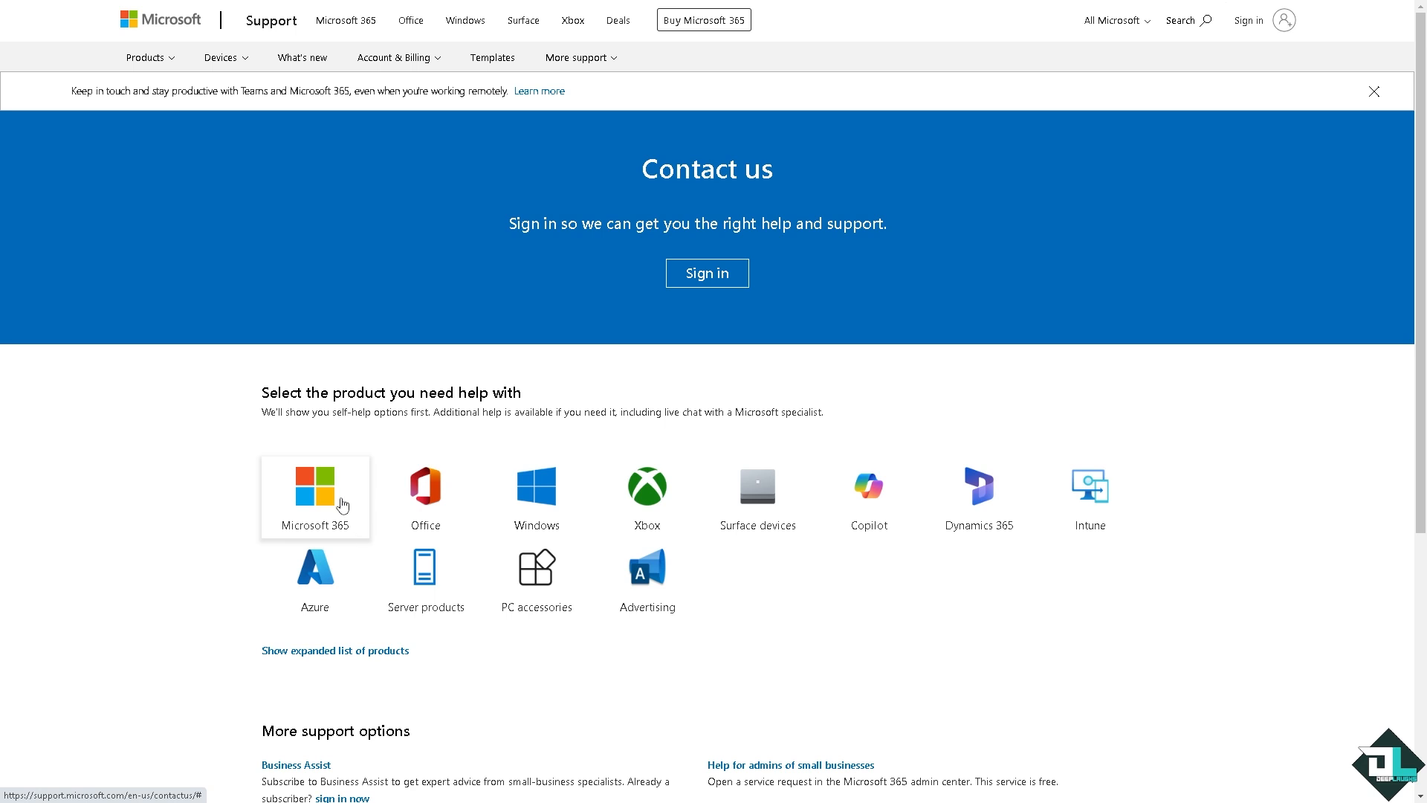
Choose the Microsoft 365 tile to get its Home and Business support options.
{"action": "left_click", "coordinate": [314, 497]}
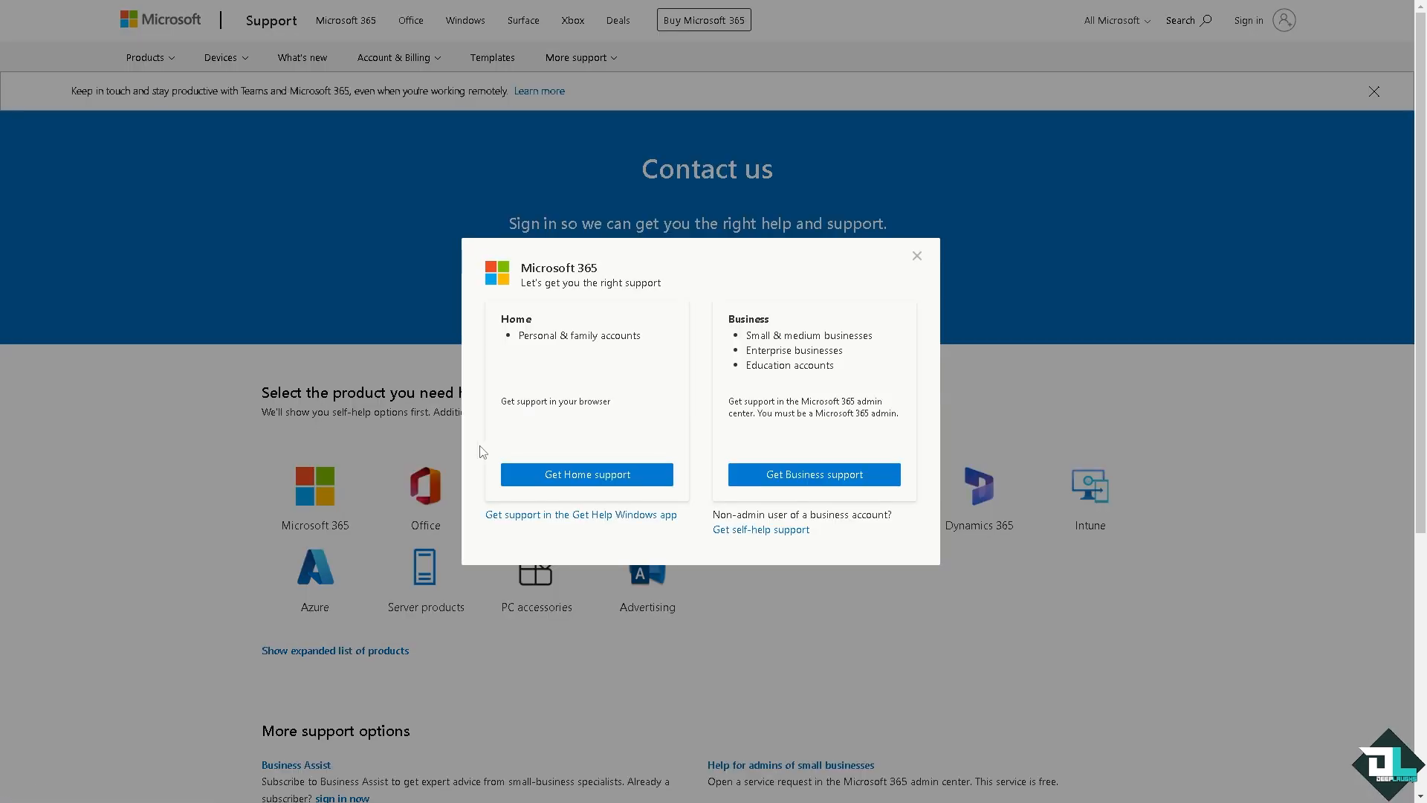
{"action": "mouse_move", "coordinate": [812, 468]}
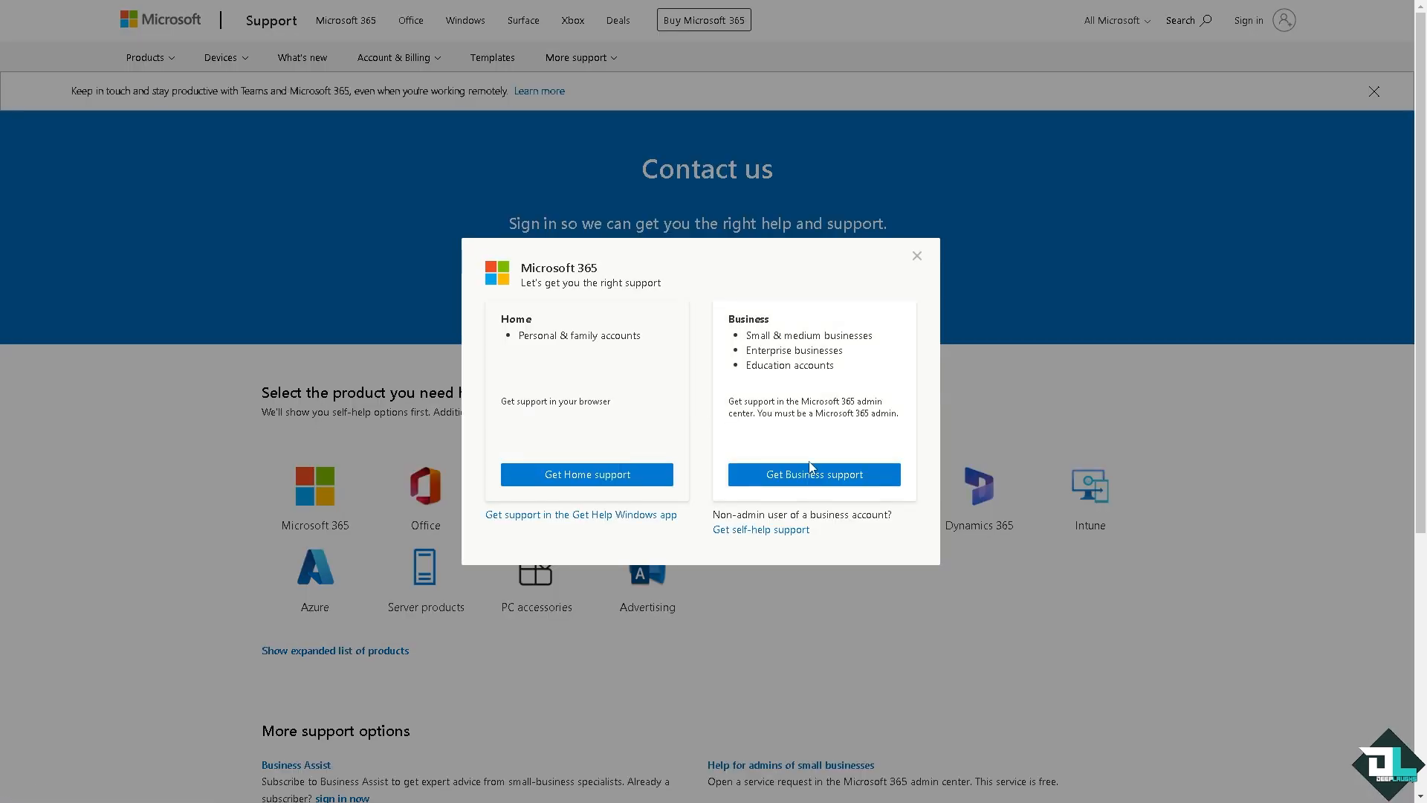
{"action": "mouse_move", "coordinate": [576, 494]}
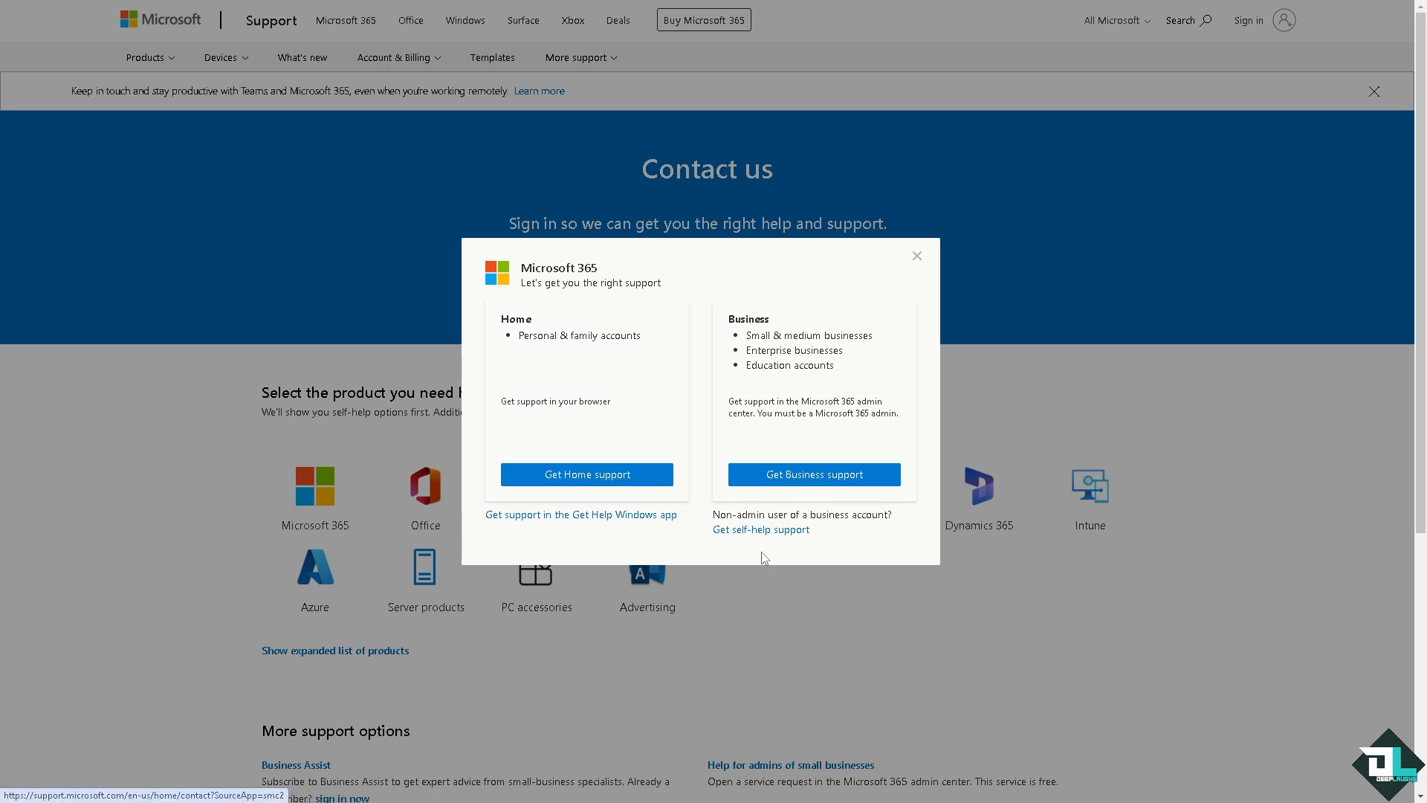
{"action": "mouse_move", "coordinate": [846, 547]}
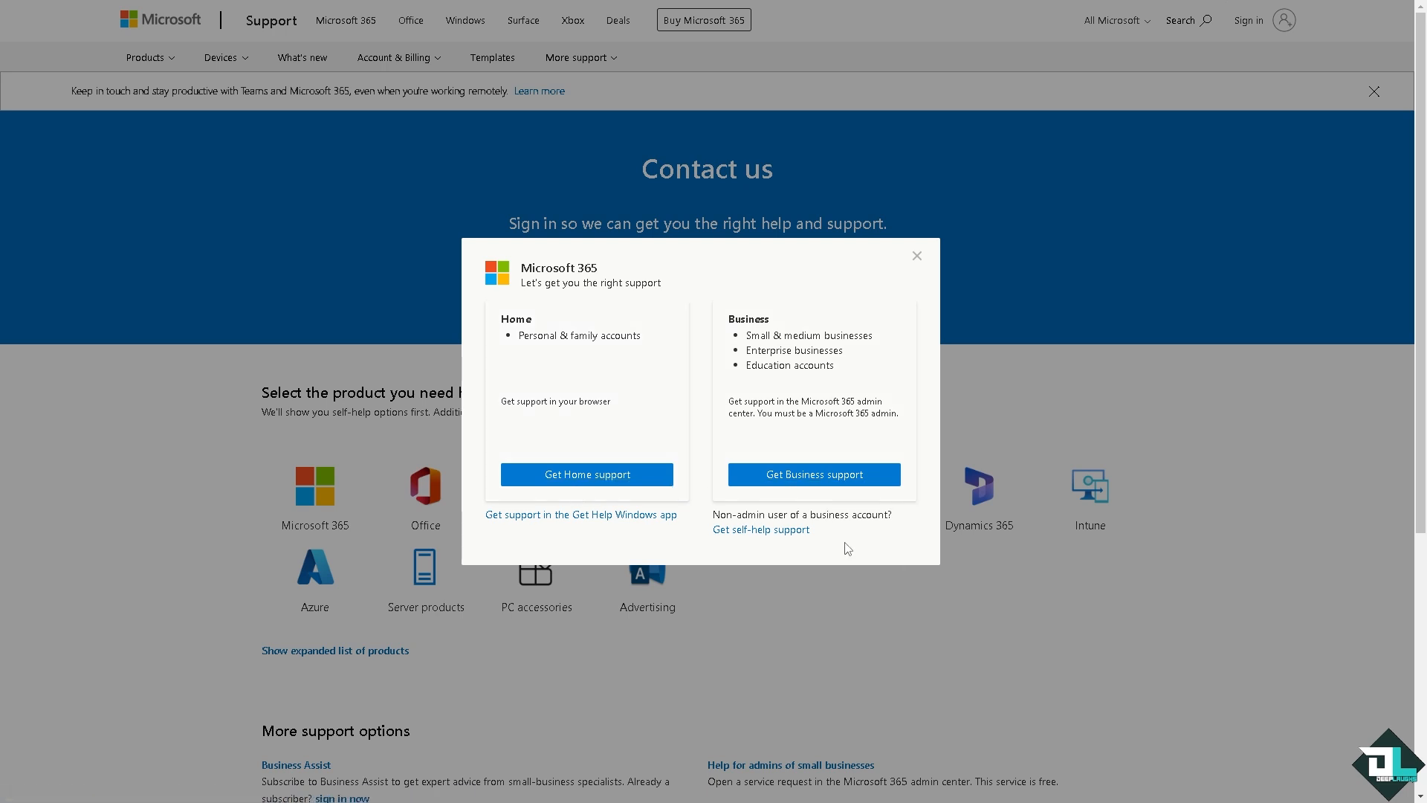